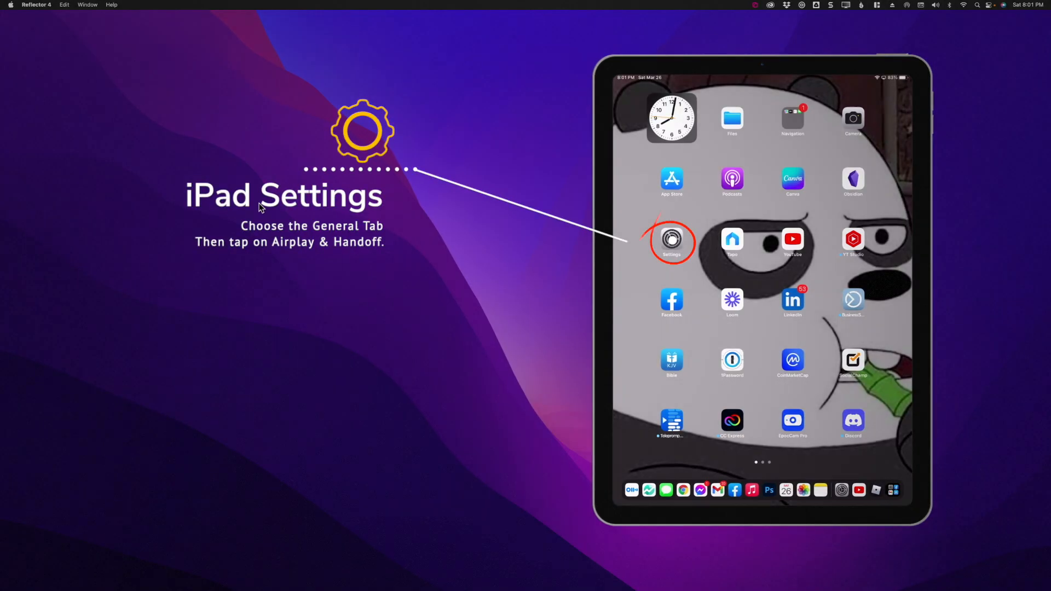
Navigate the mirrored iPad to Settings > General > AirPlay & Handoff with the Handoff switch visible
click(673, 239)
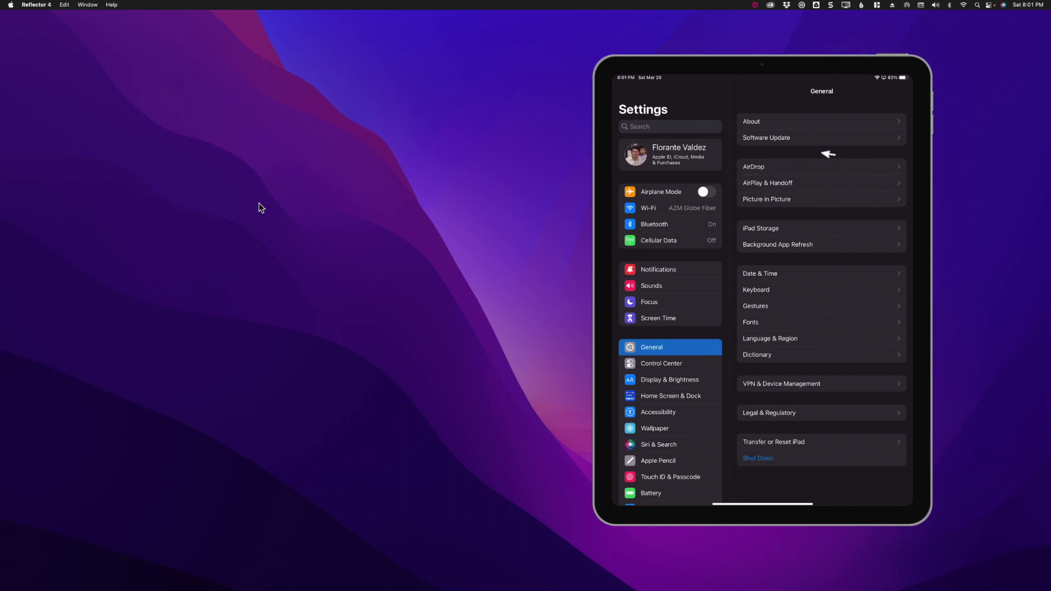
click(768, 183)
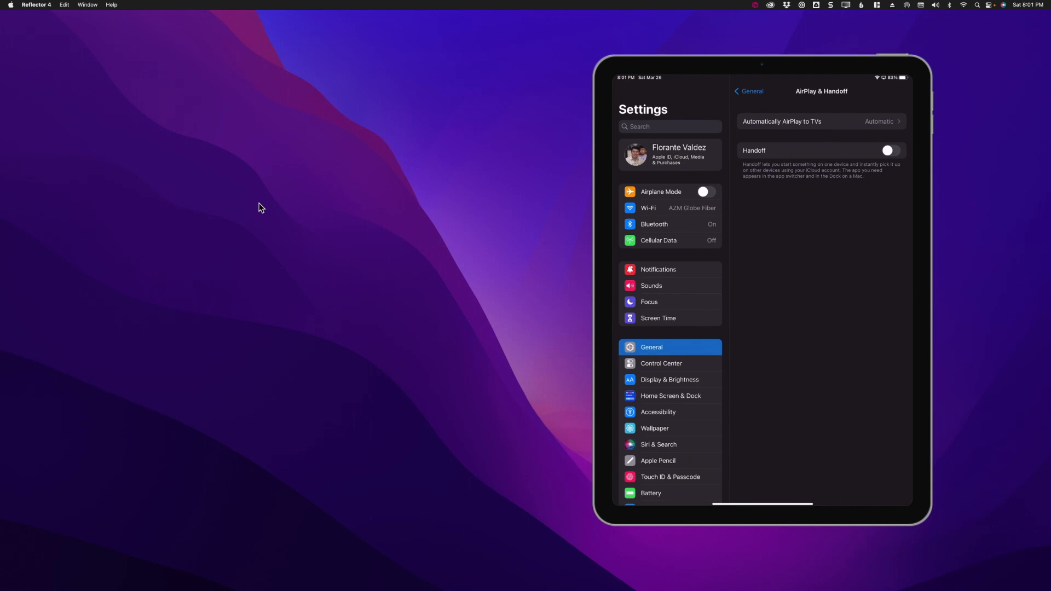